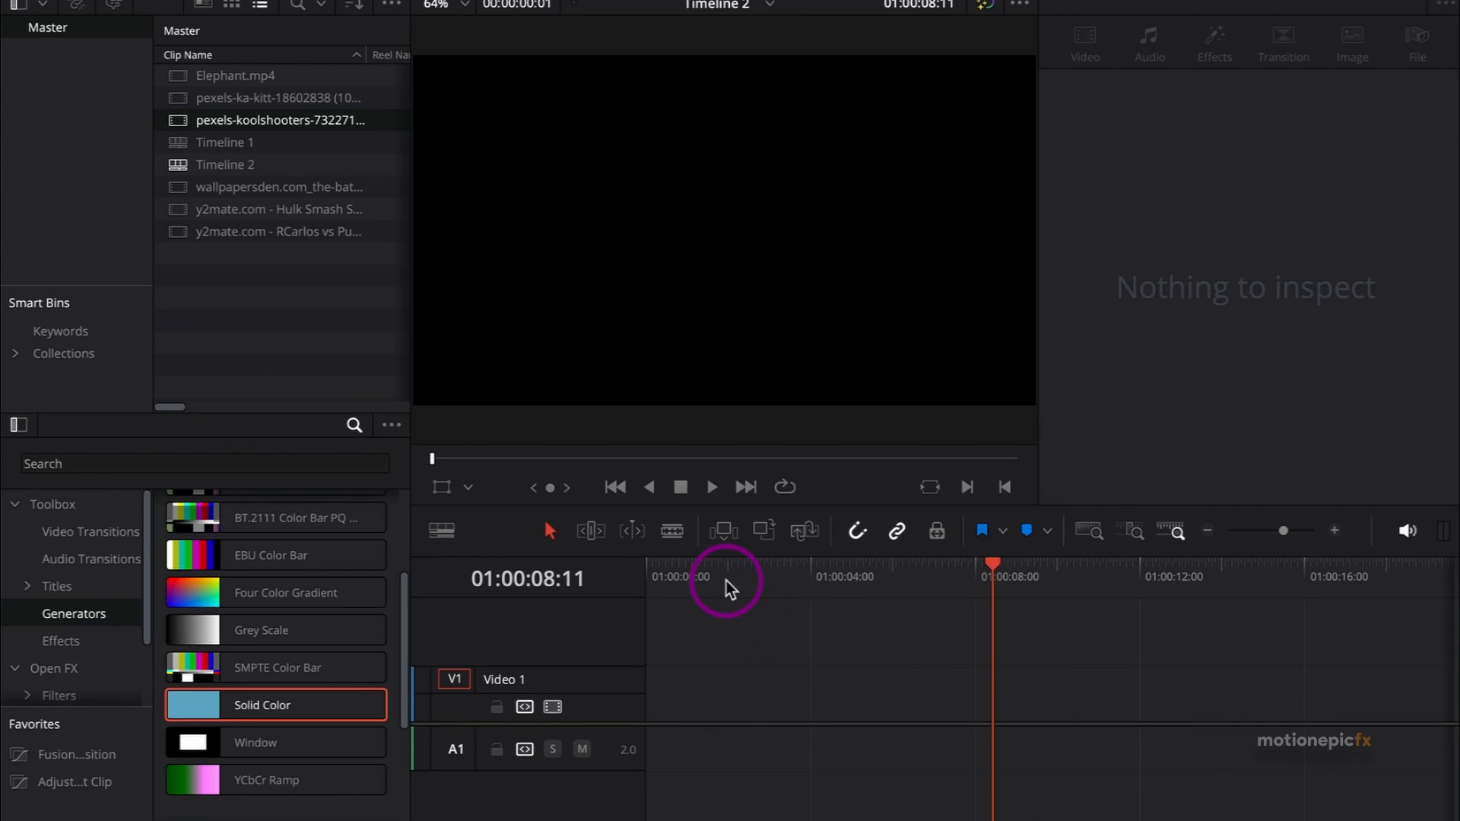
mouse_move(263, 307)
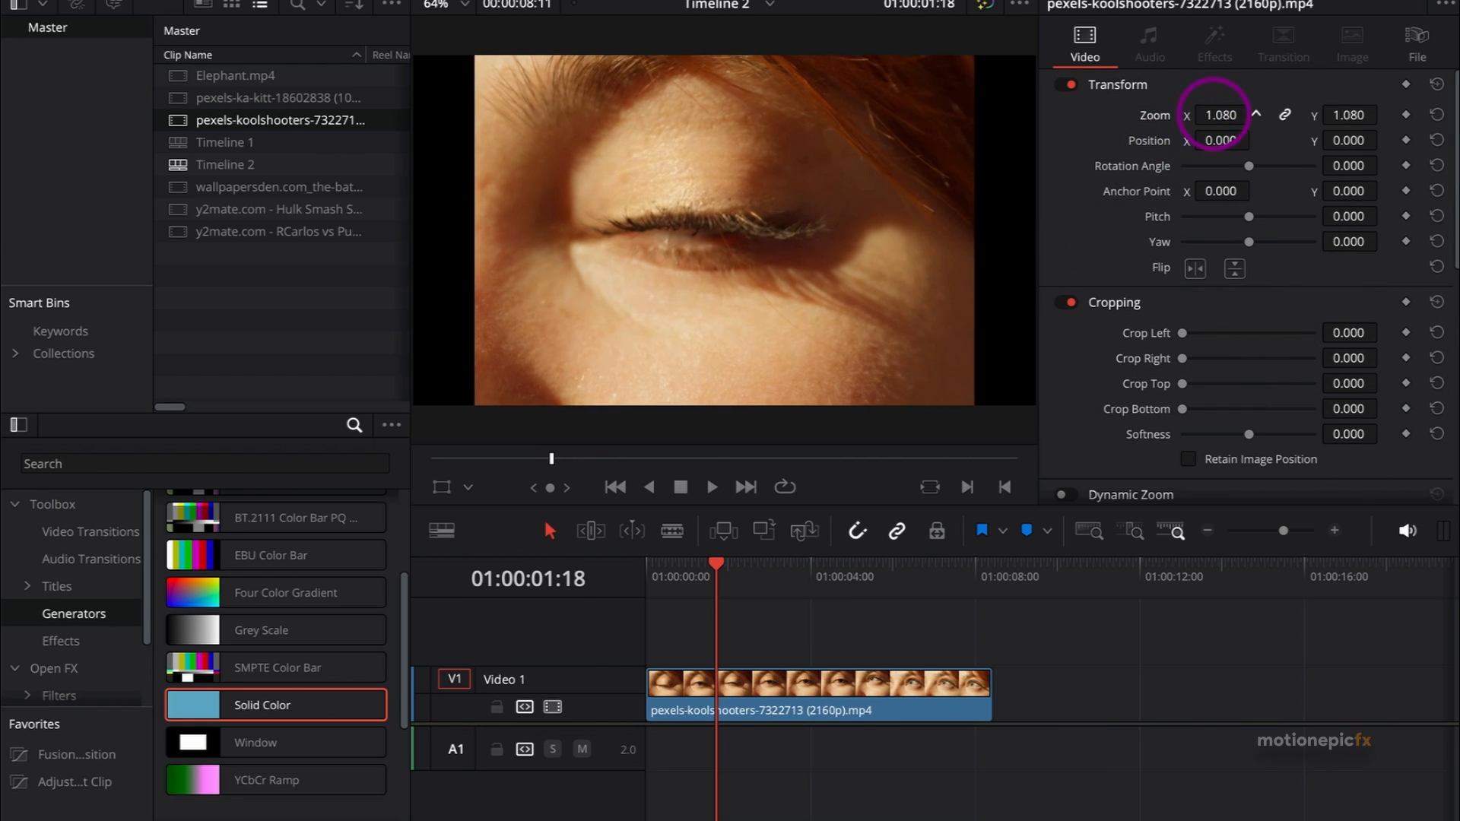
- Scale the eye clip on Video 1 up to Zoom 1.35 in the Inspector Transform section
click(1254, 114)
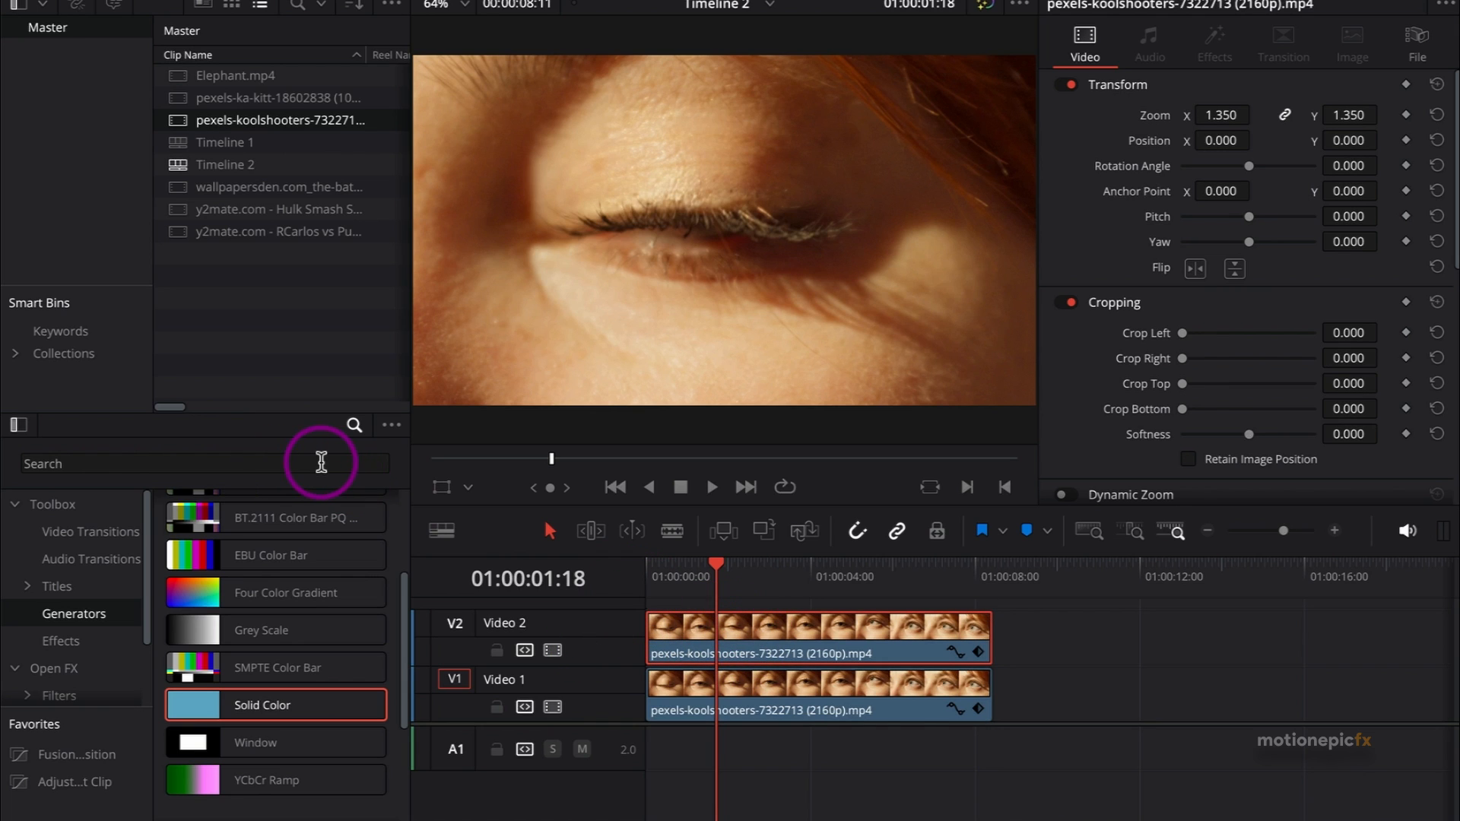
- Search Effects for 'inv' to apply Invert Color to the V2 clip, then clear the search for Gaussian Blur
click(202, 462)
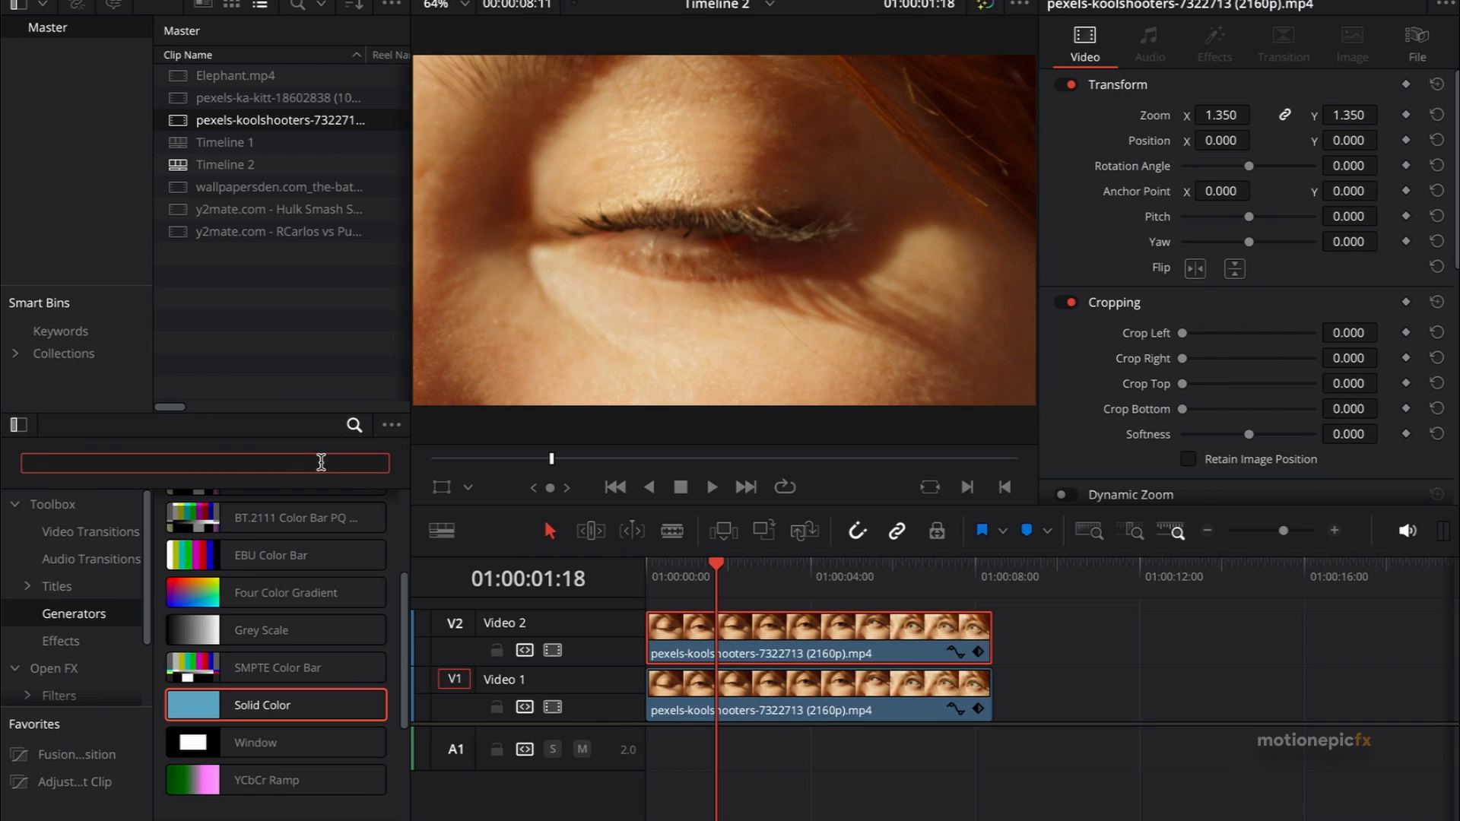
text(inv)
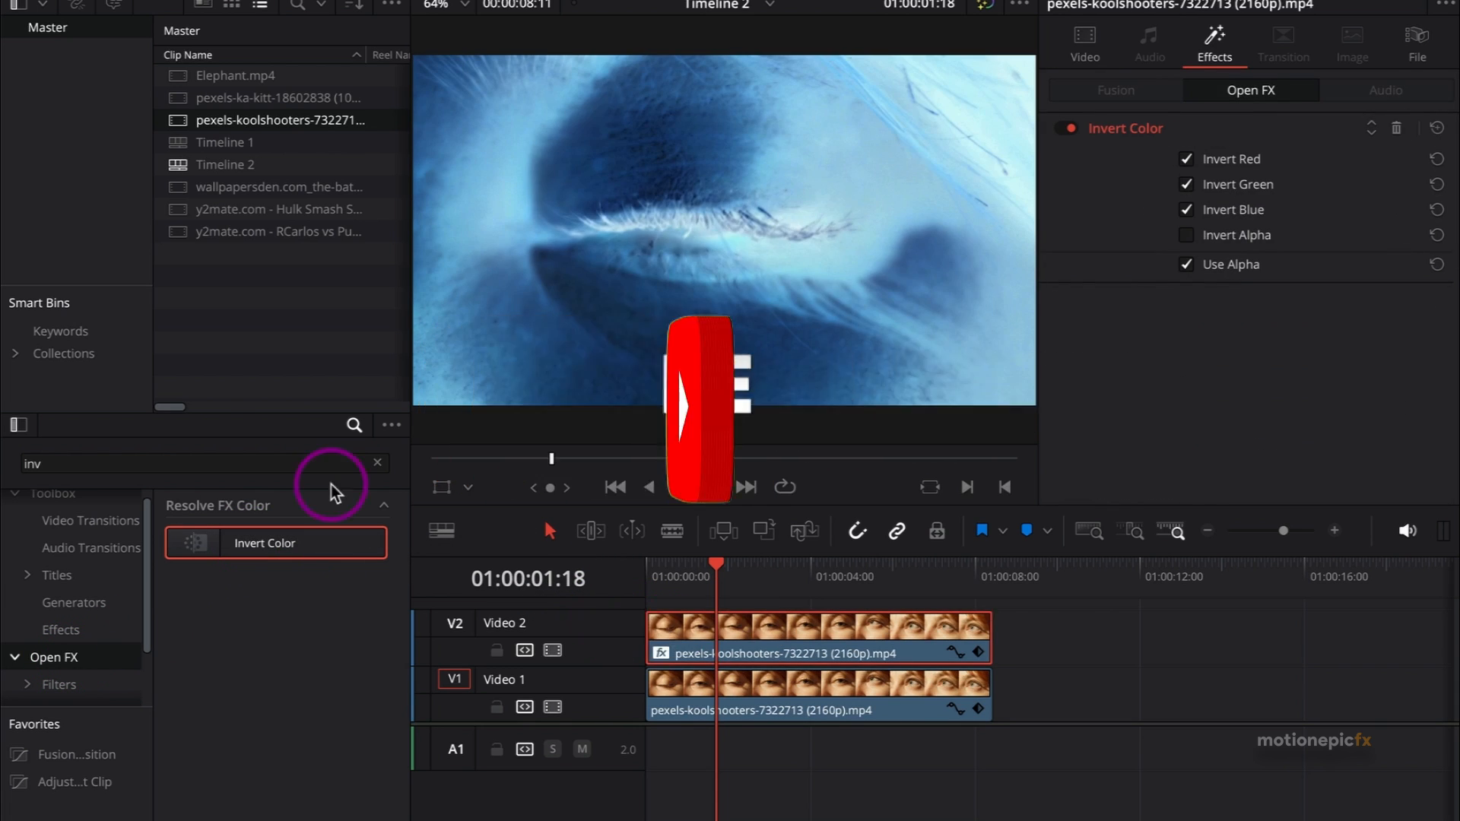
click(377, 463)
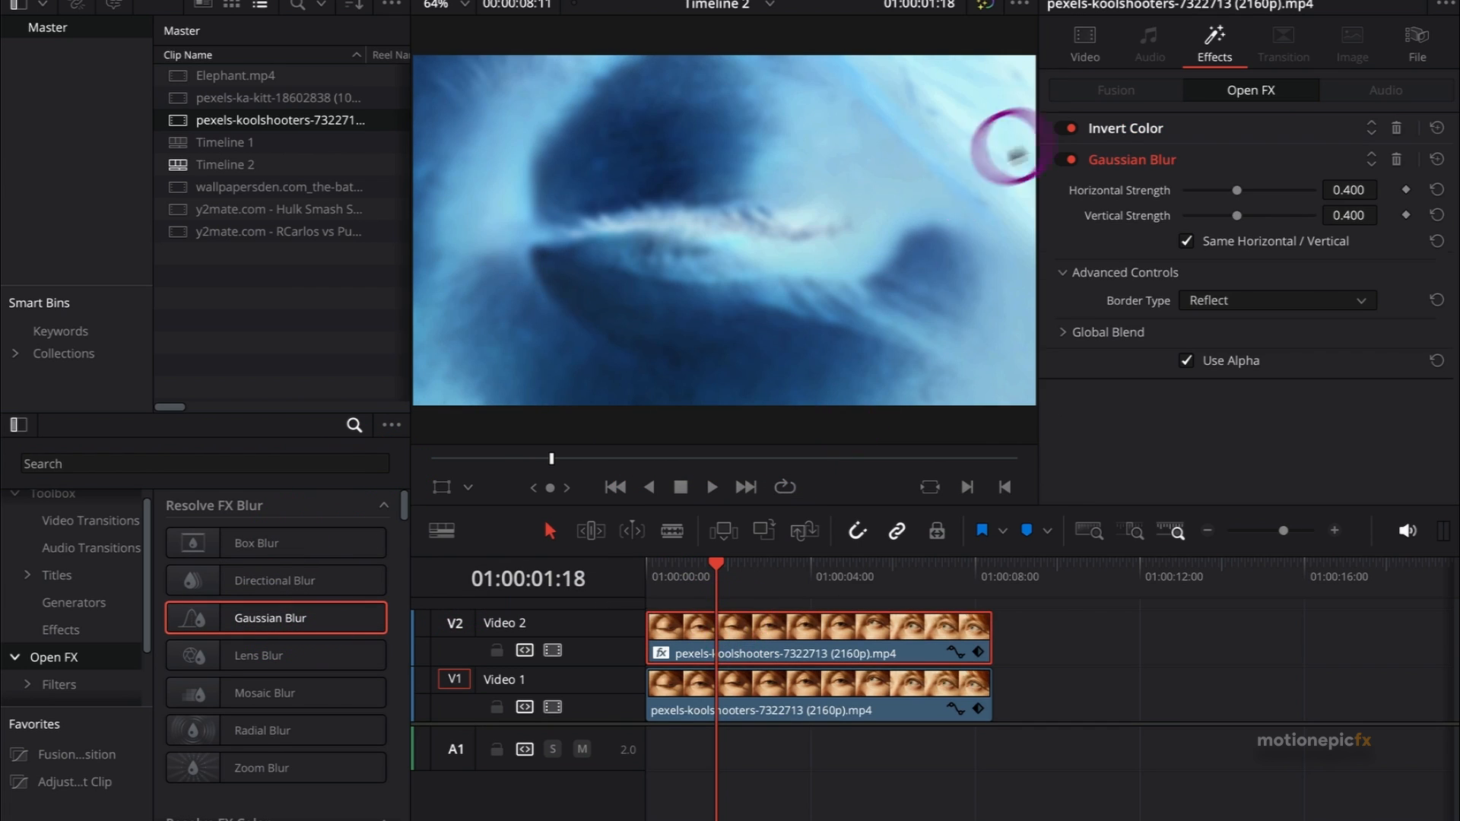
- Set the V2 clip's Composite Mode to Color Burn at about 65% opacity
click(1083, 43)
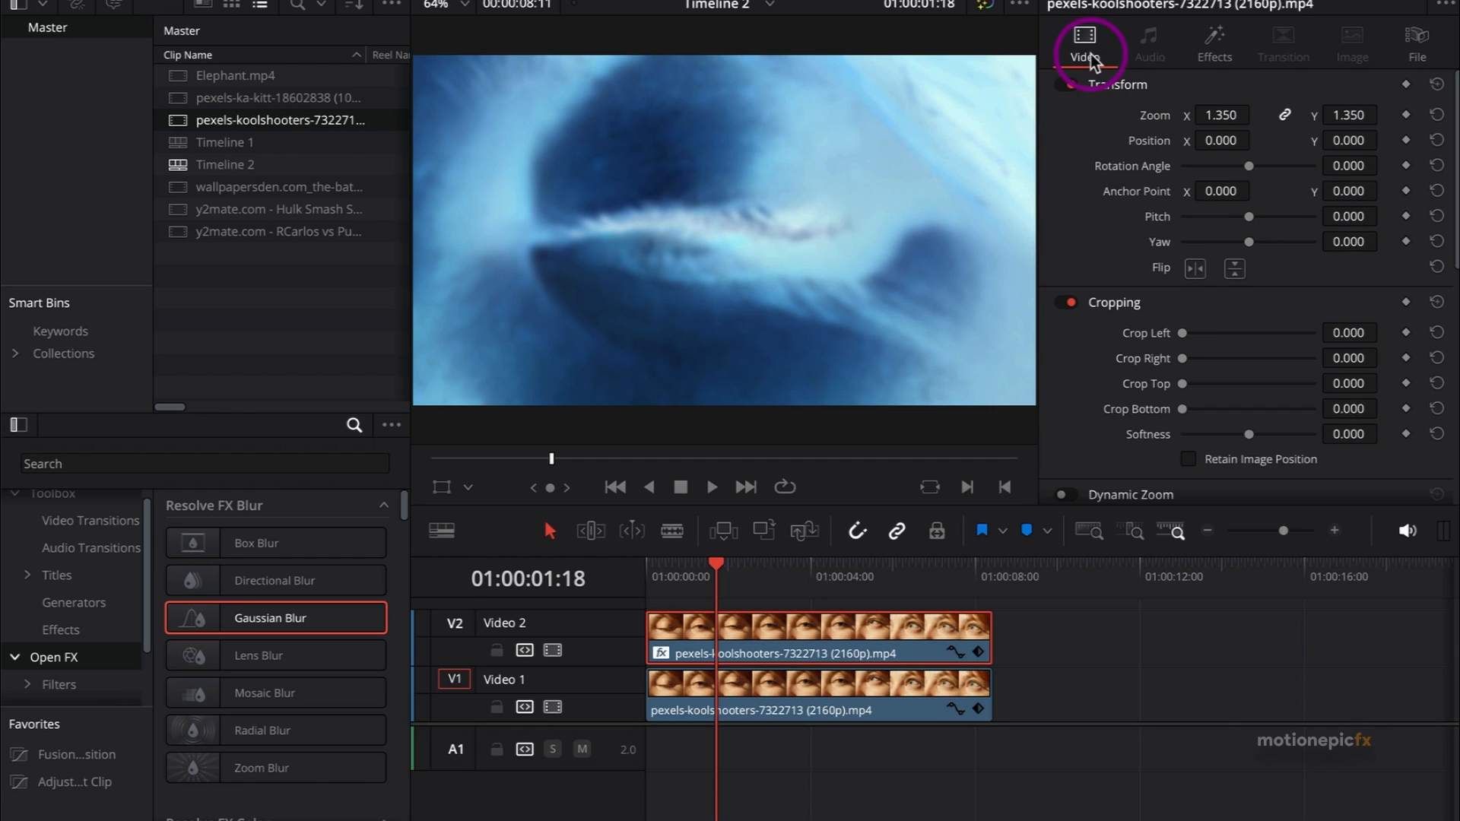
scroll(down, 3)
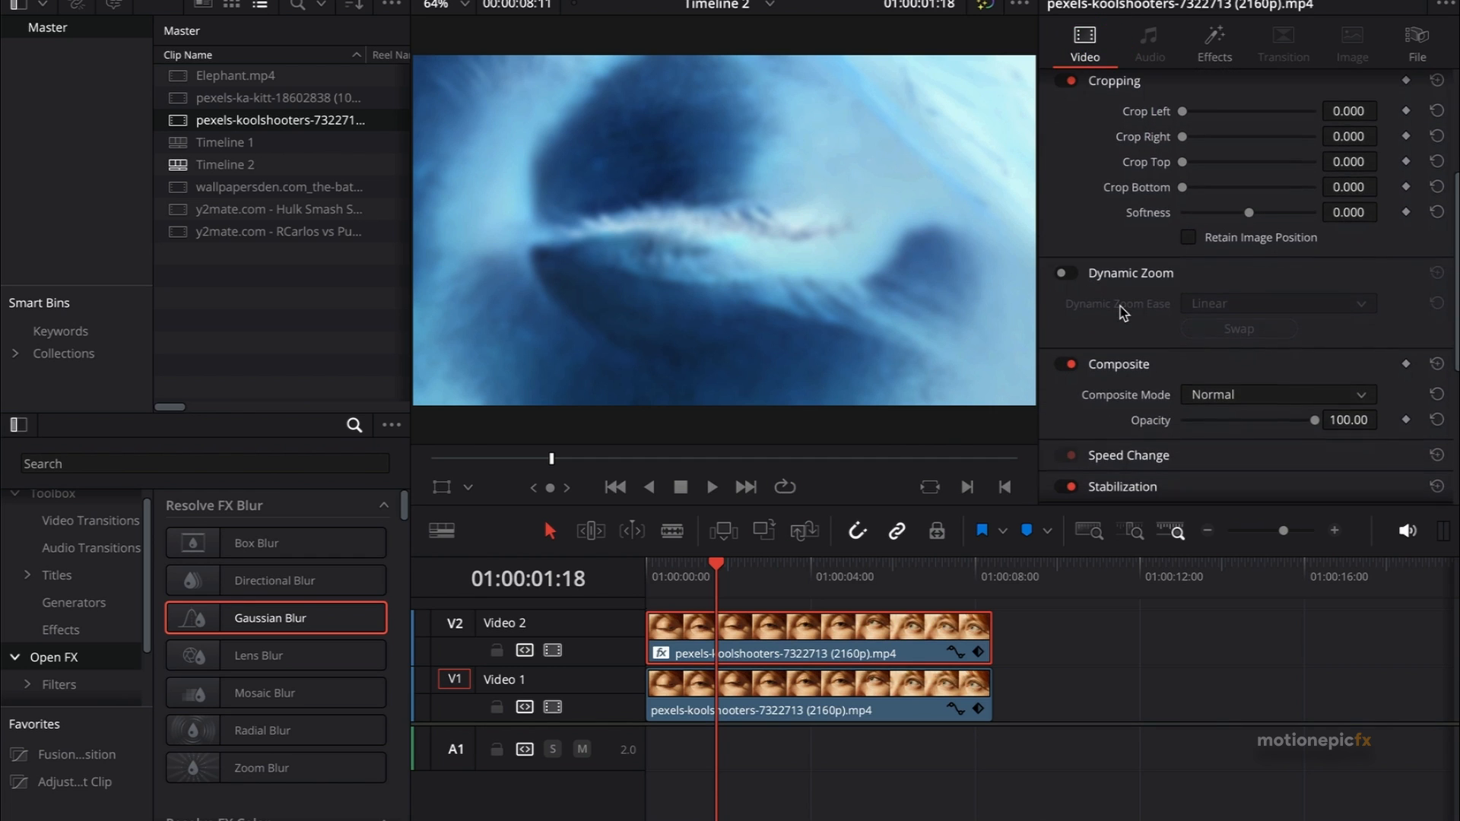
click(1276, 394)
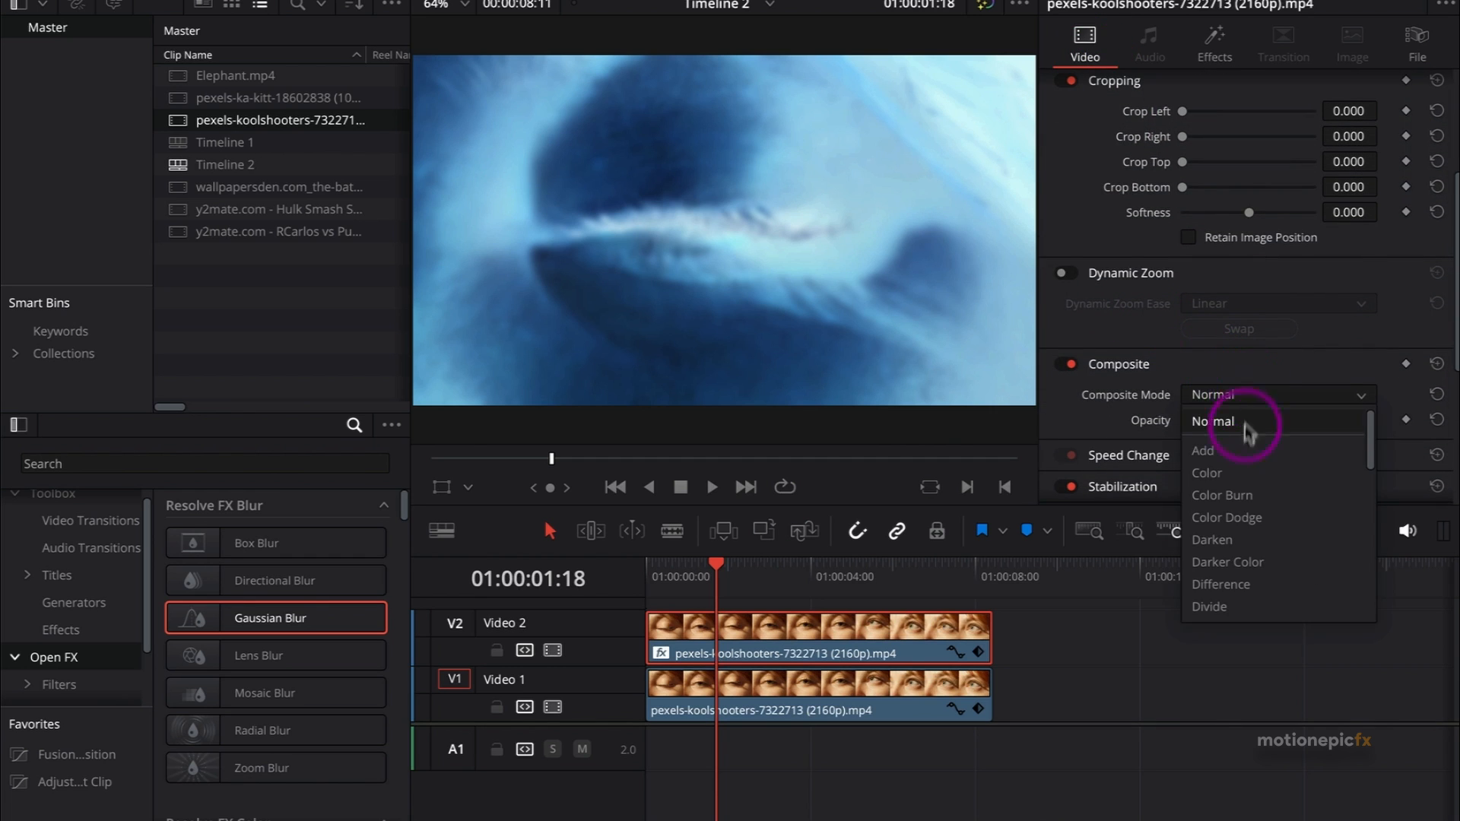
click(1223, 494)
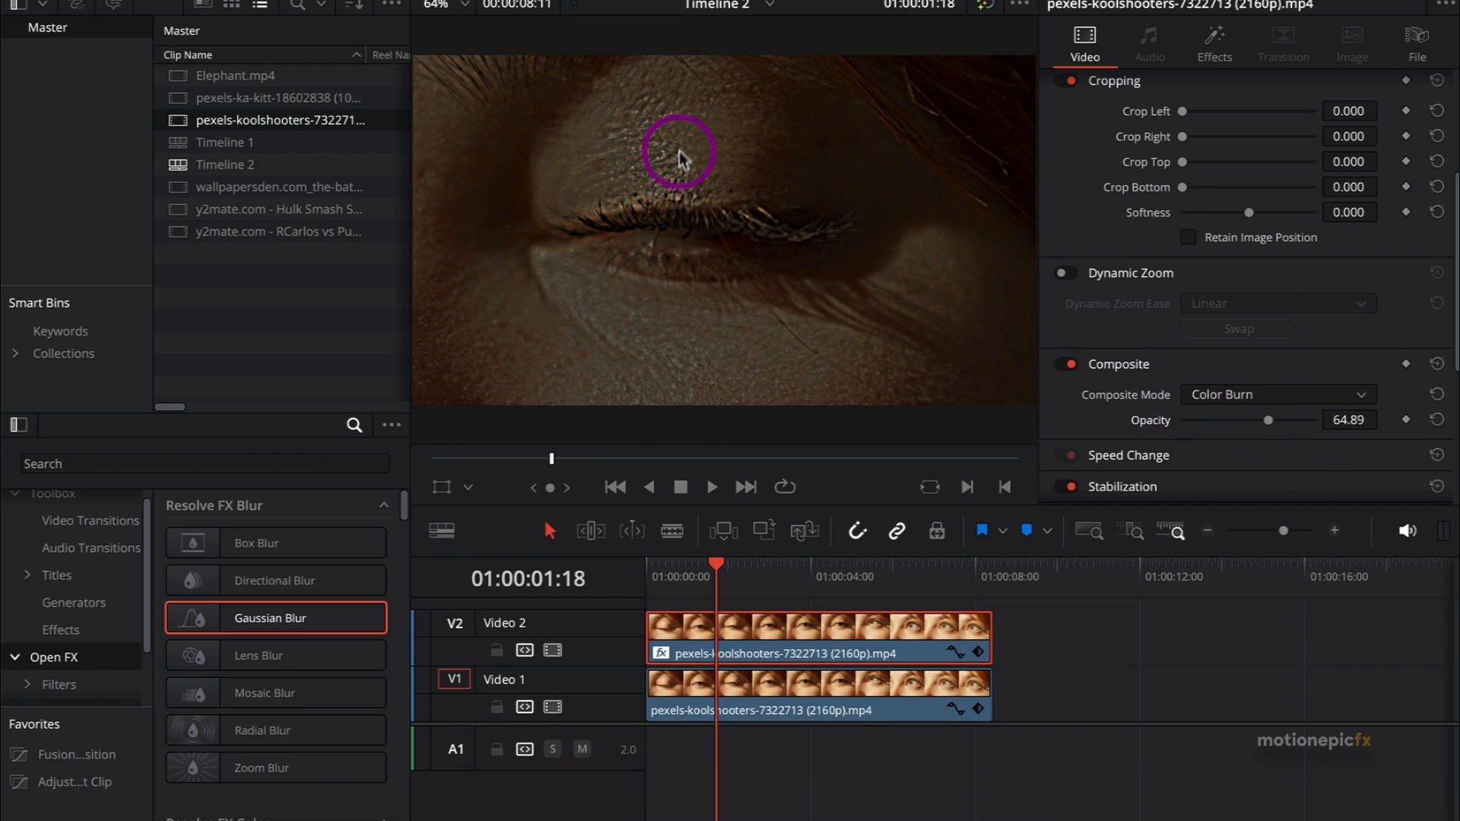
mouse_move(716, 158)
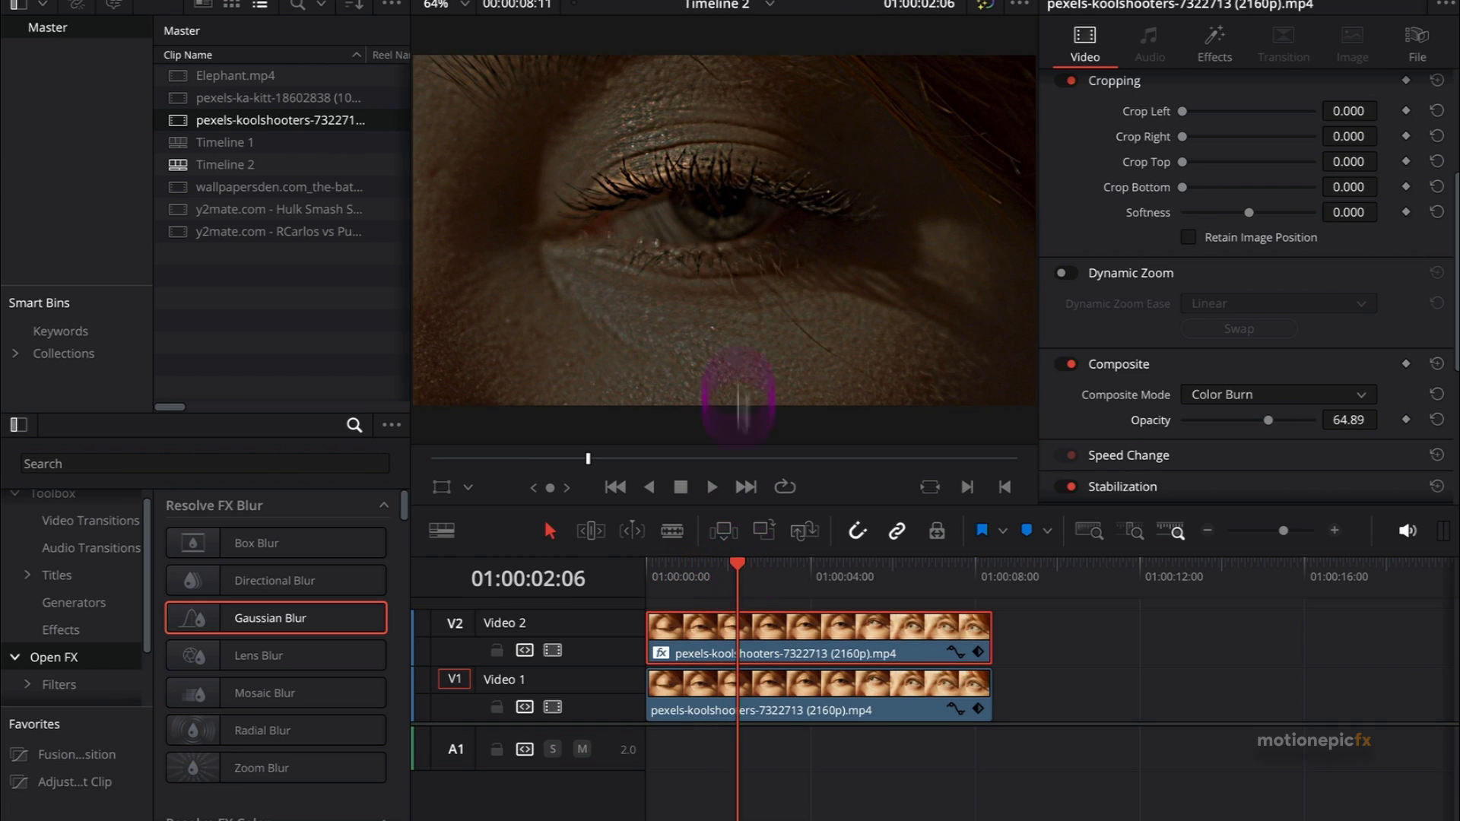
mouse_move(754, 213)
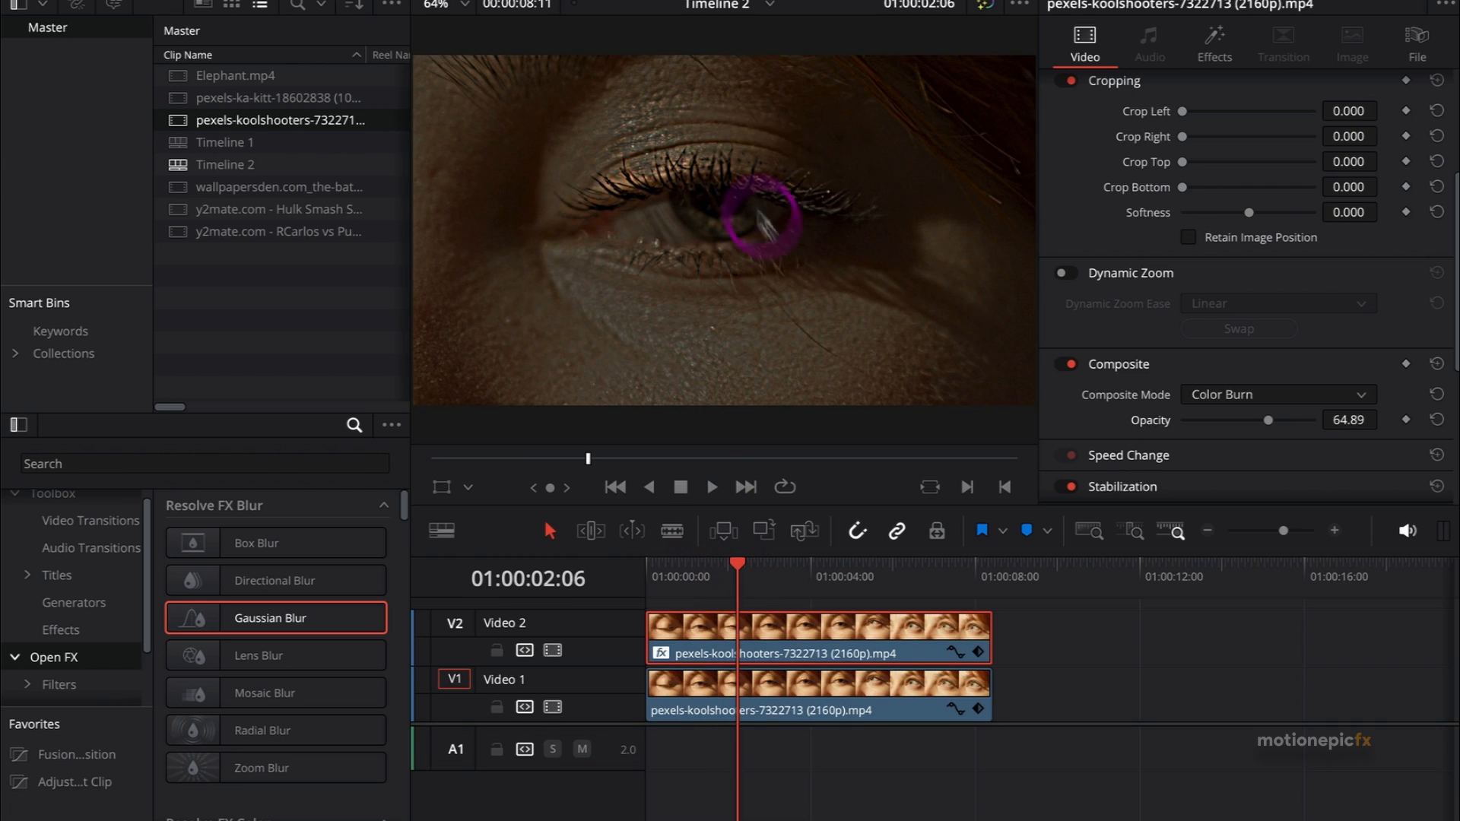
mouse_move(606, 724)
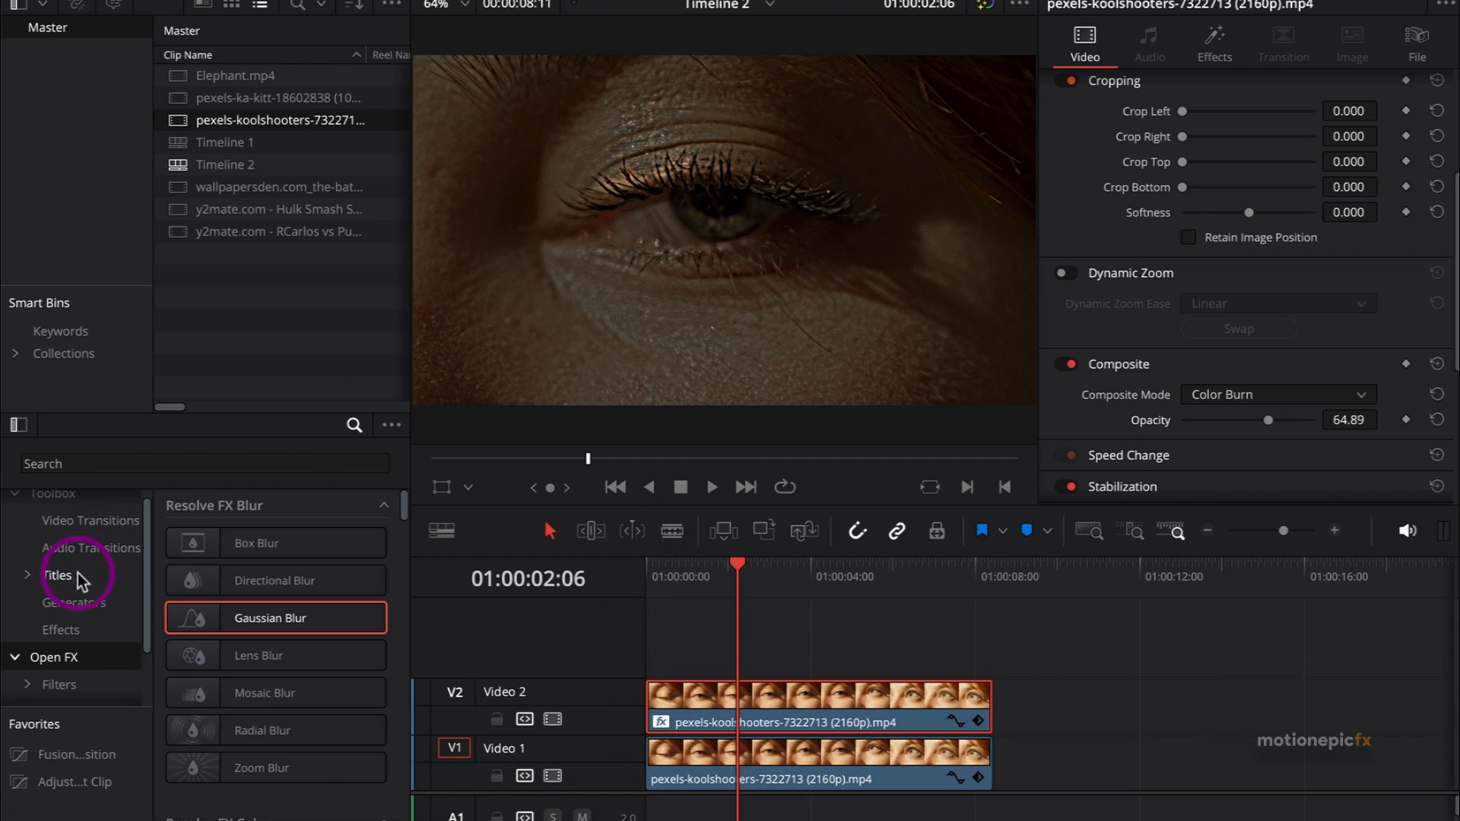
- Add a Solid Color generator on Video 3 and set its colour to White
click(75, 602)
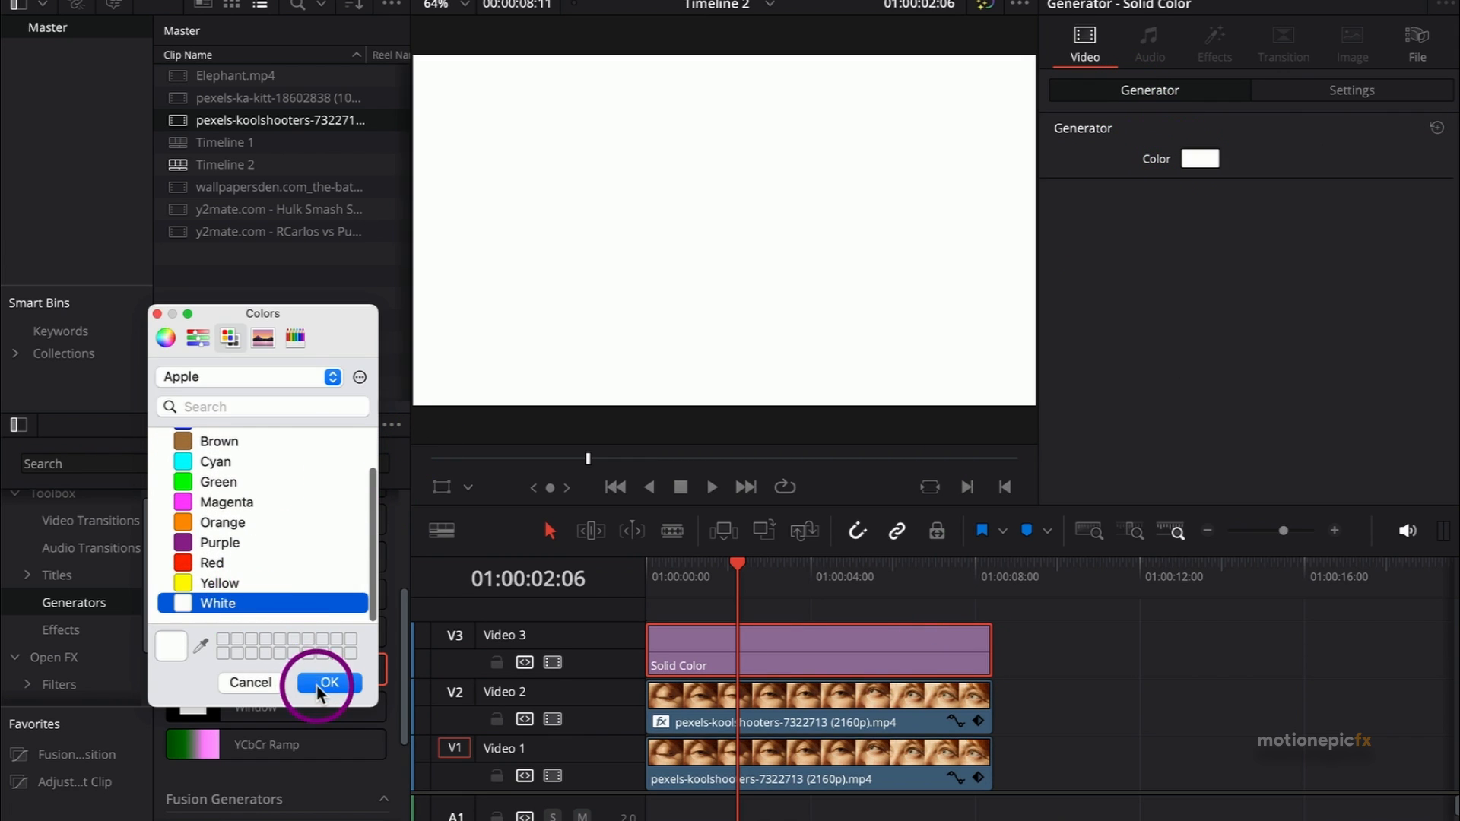
click(325, 682)
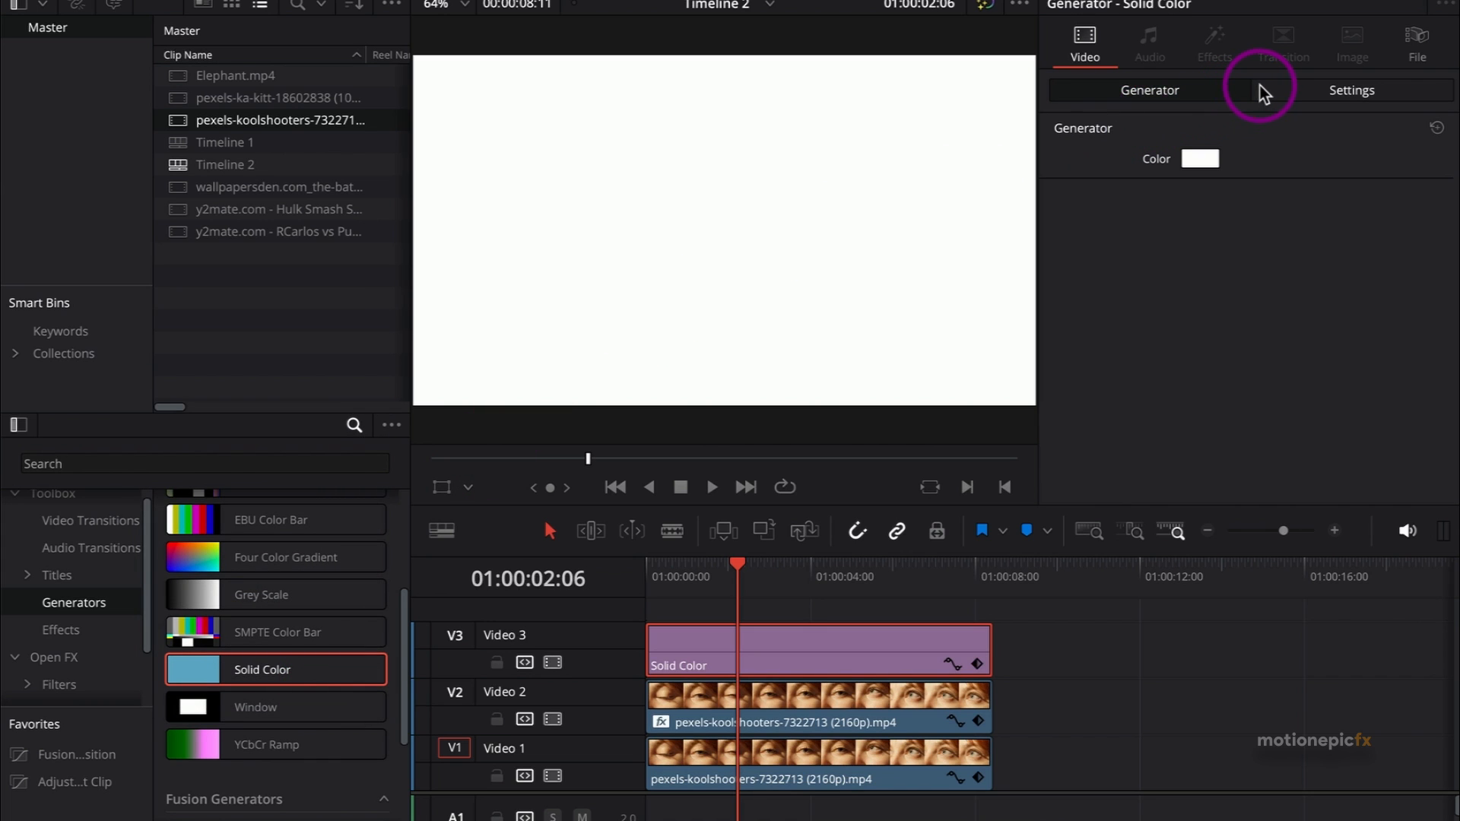
- Set the white Solid Color's Composite Mode to Overlay at about 72% opacity
click(1350, 90)
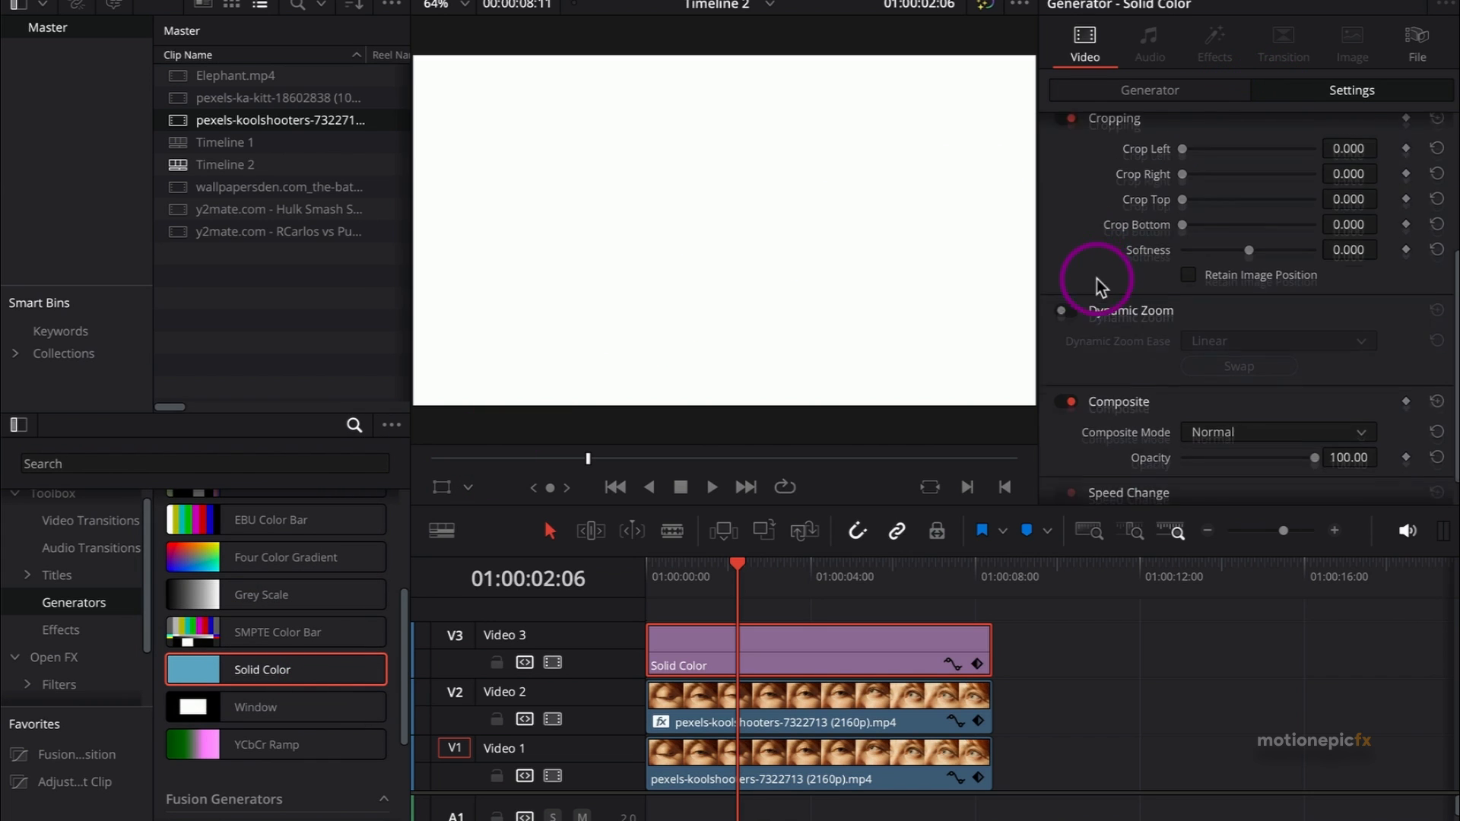
scroll(down, 3)
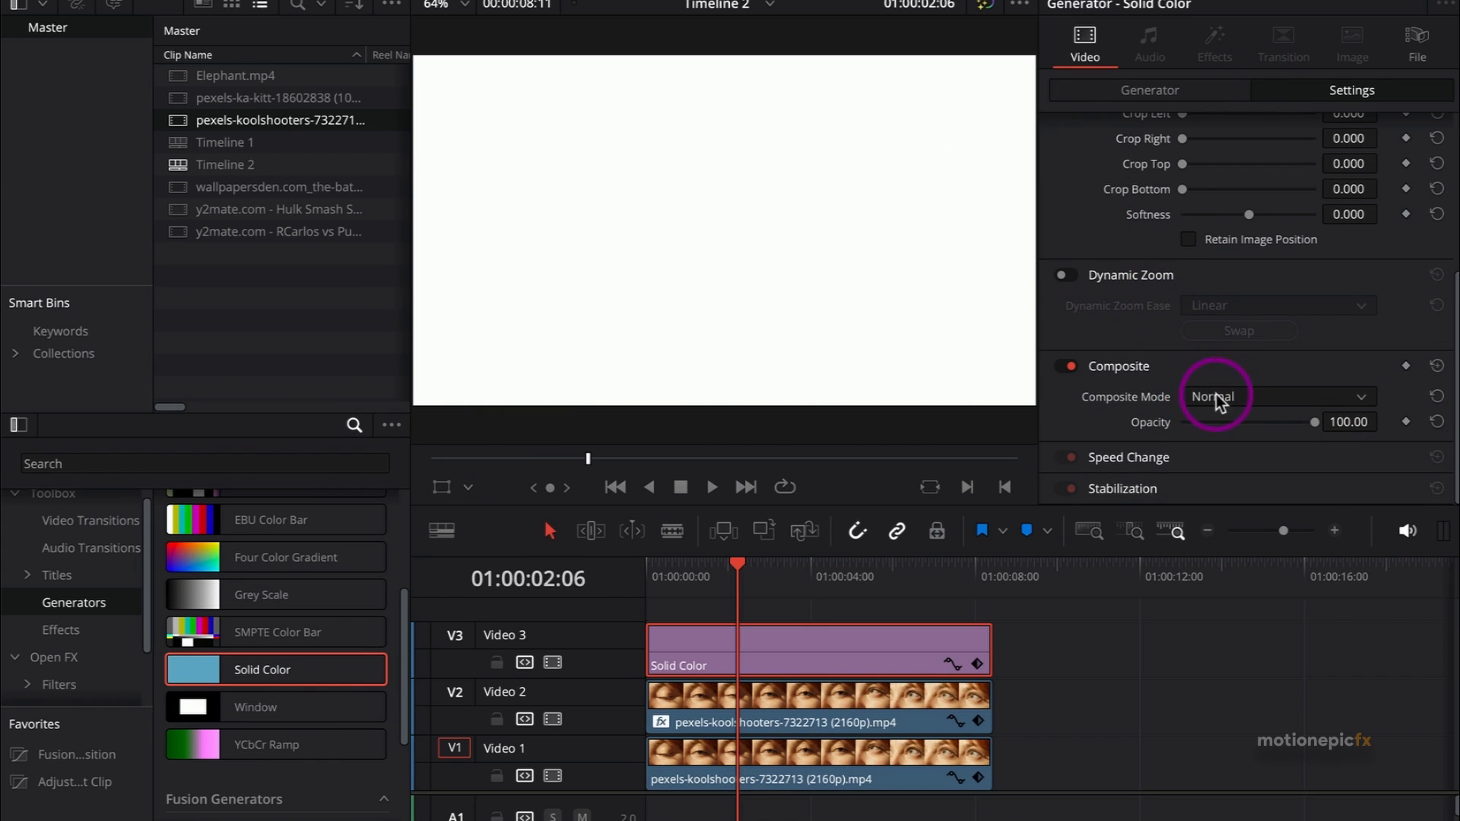
click(1267, 396)
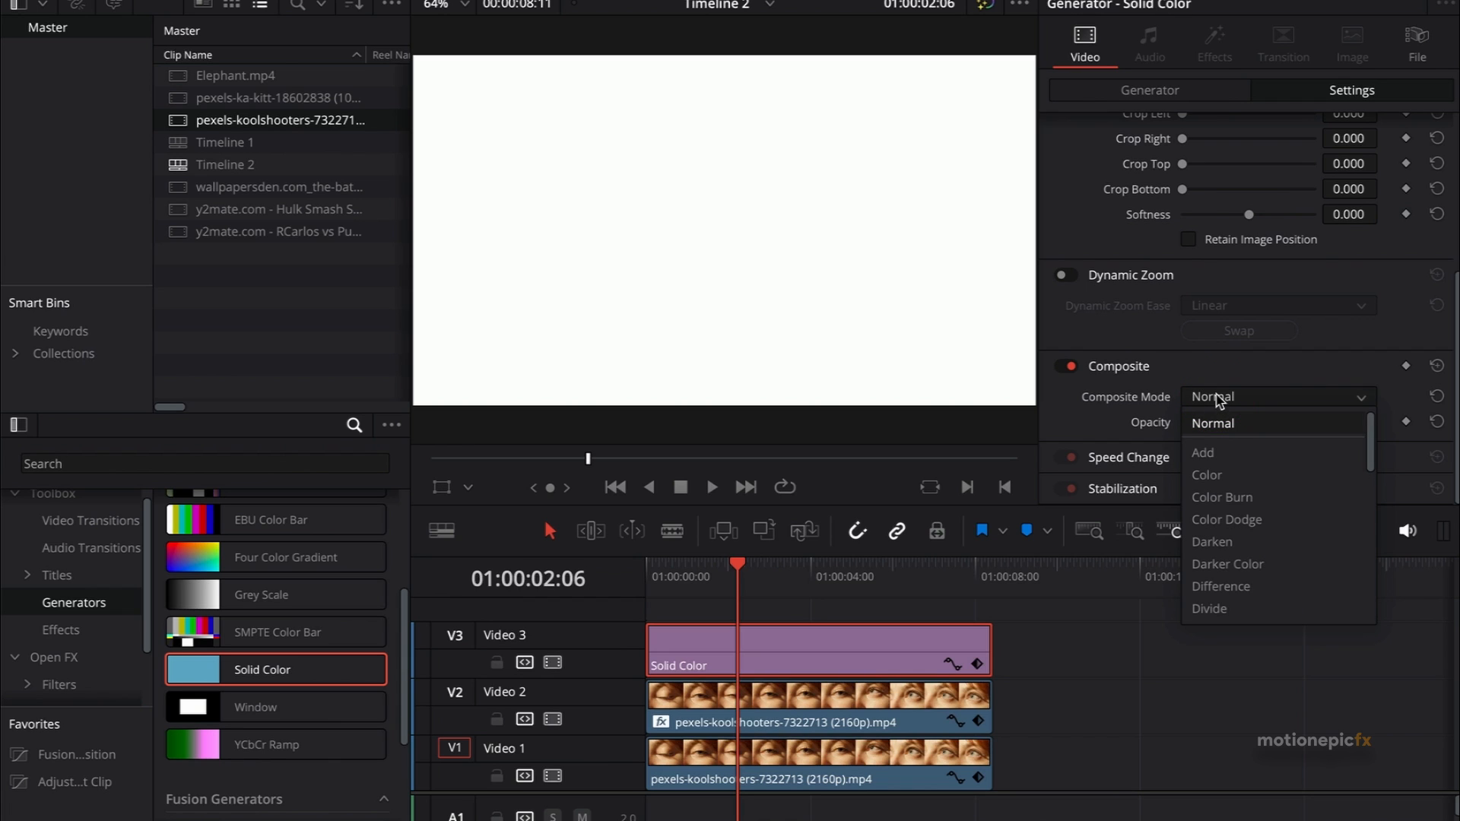
scroll(down, 3)
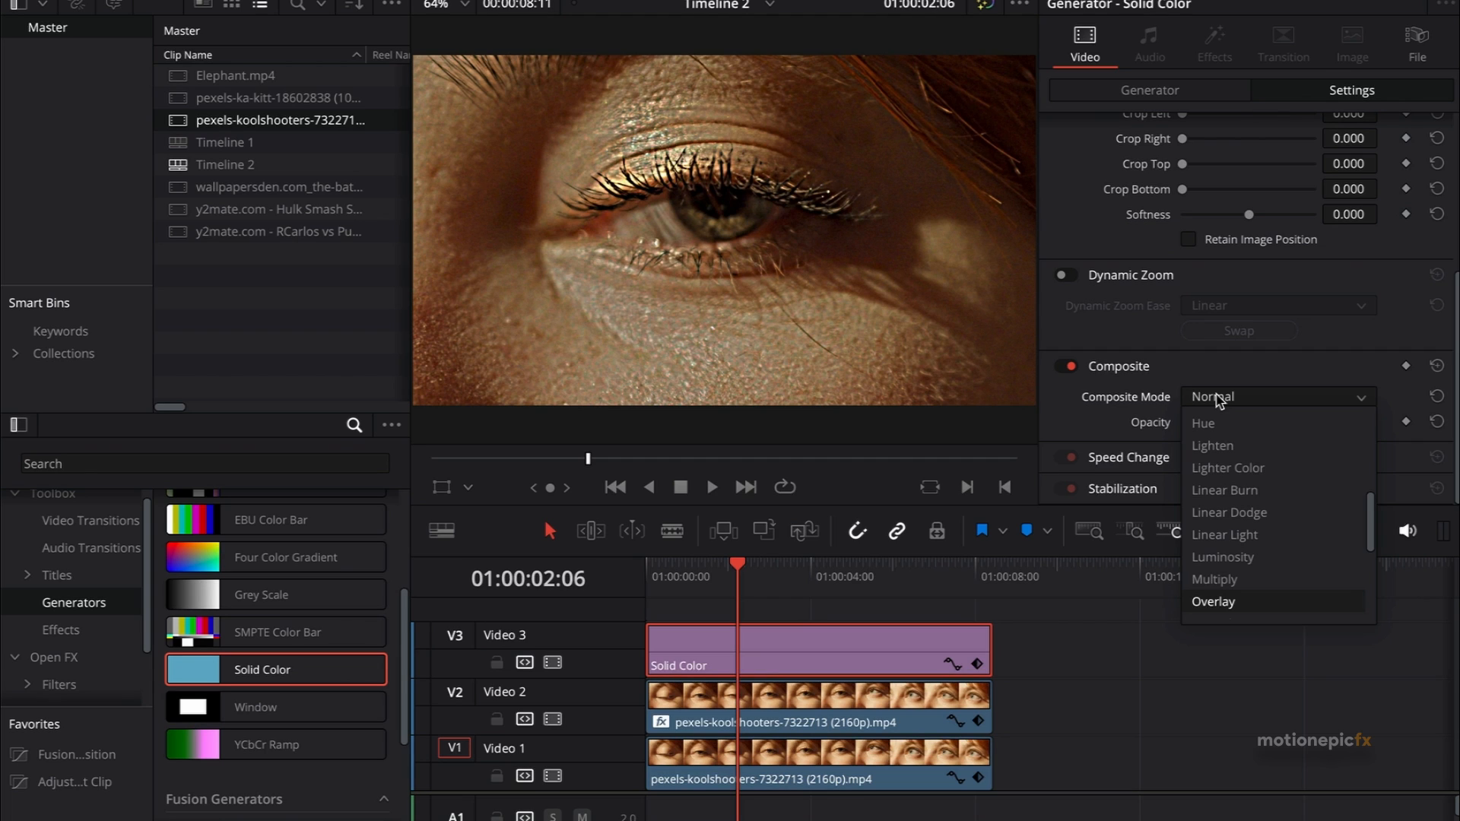
click(1213, 602)
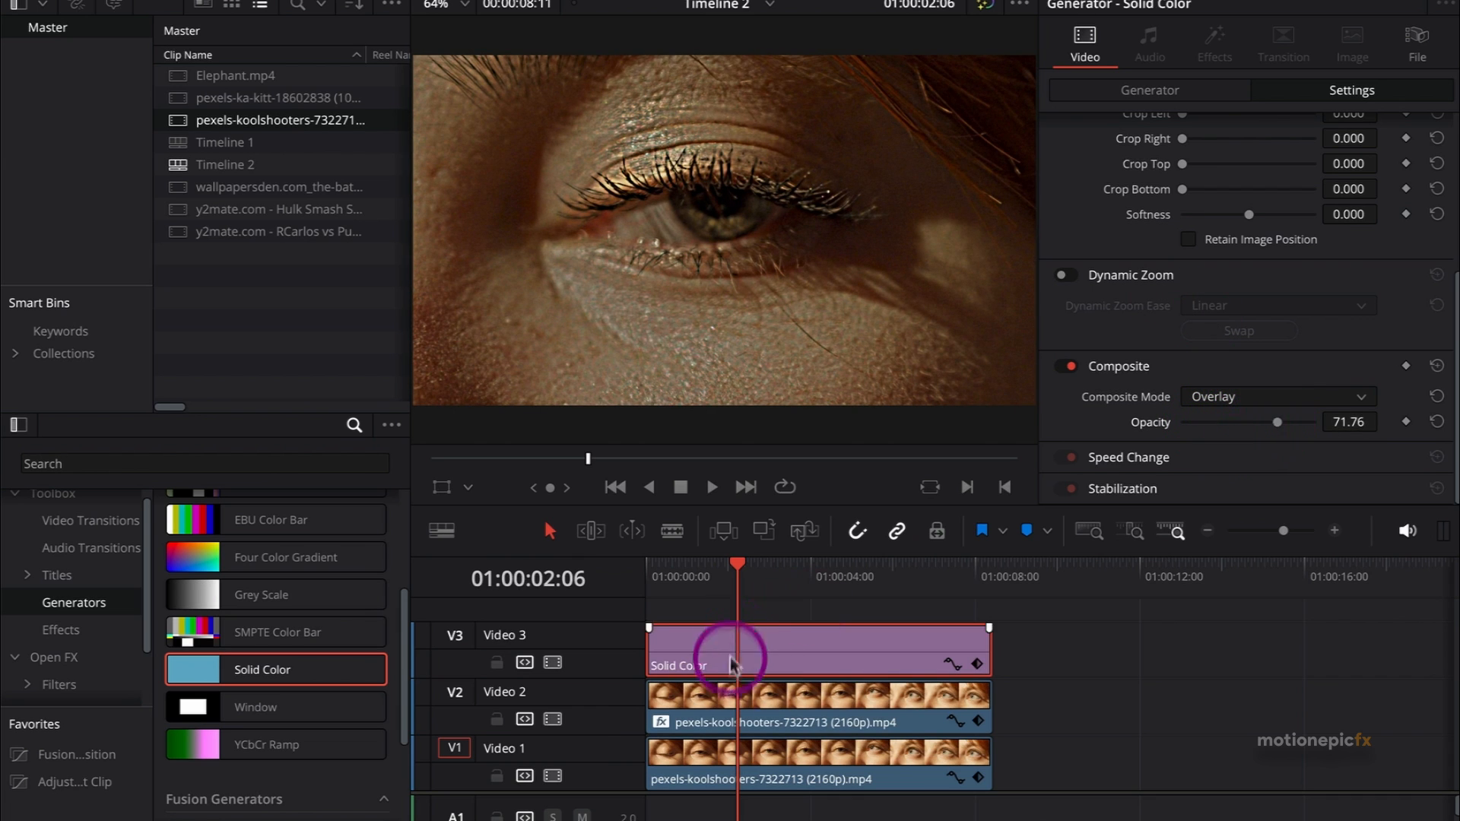
- Nudge the V2 clip's Color Burn opacity to 66.41 and play the timeline from the start
click(820, 708)
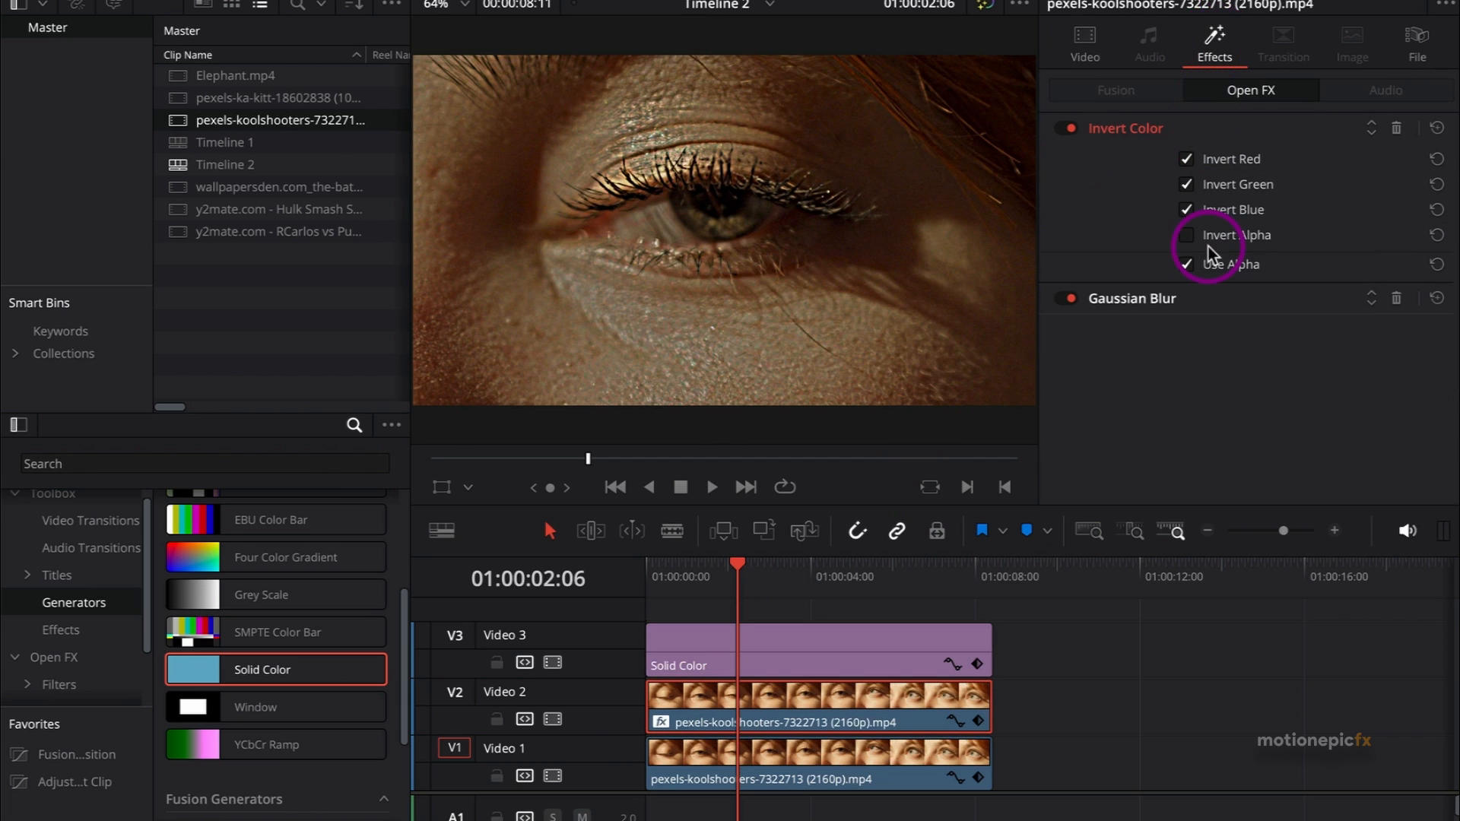
click(1083, 43)
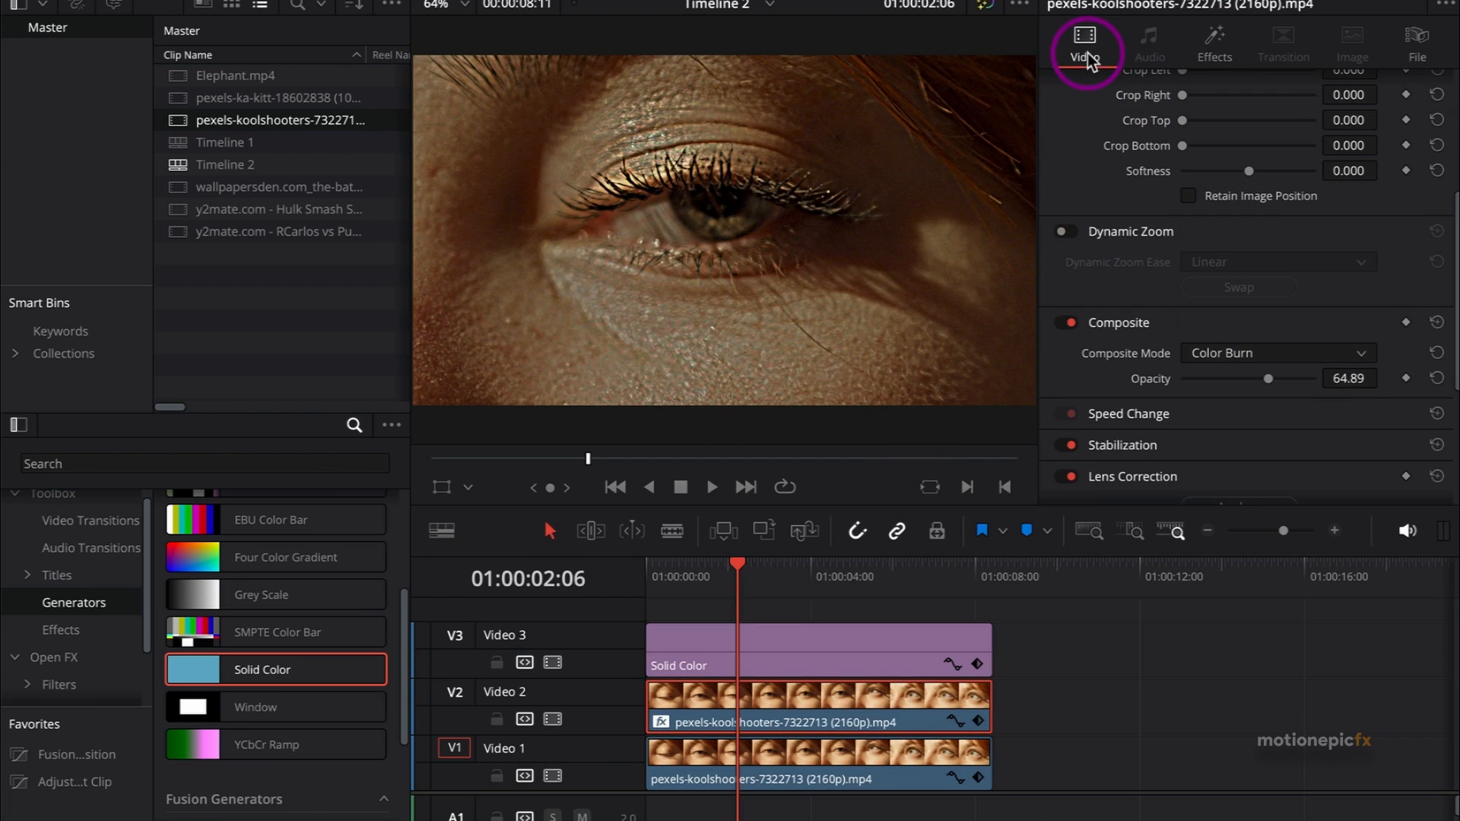
mouse_move(1280, 389)
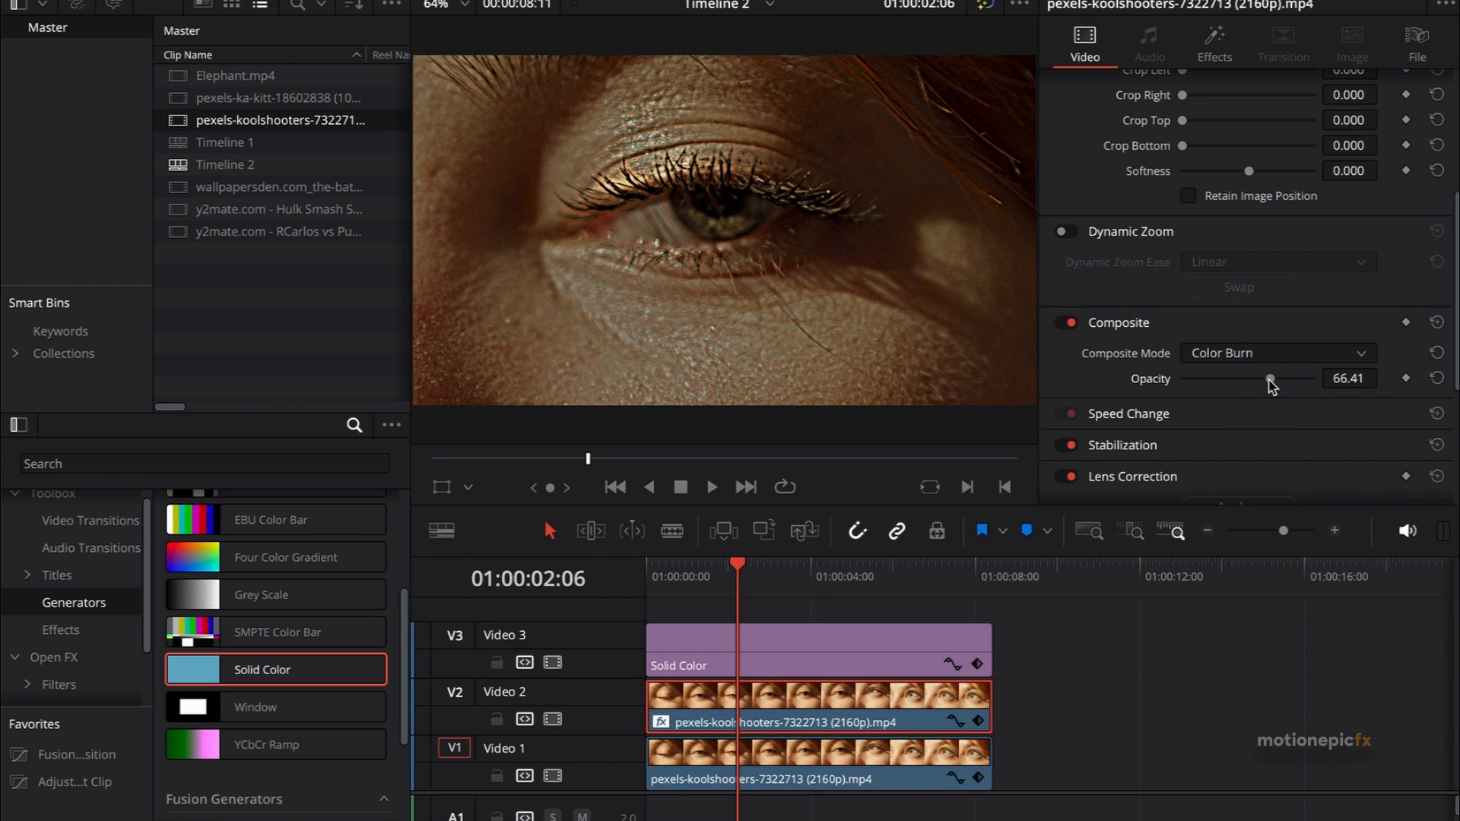
click(614, 486)
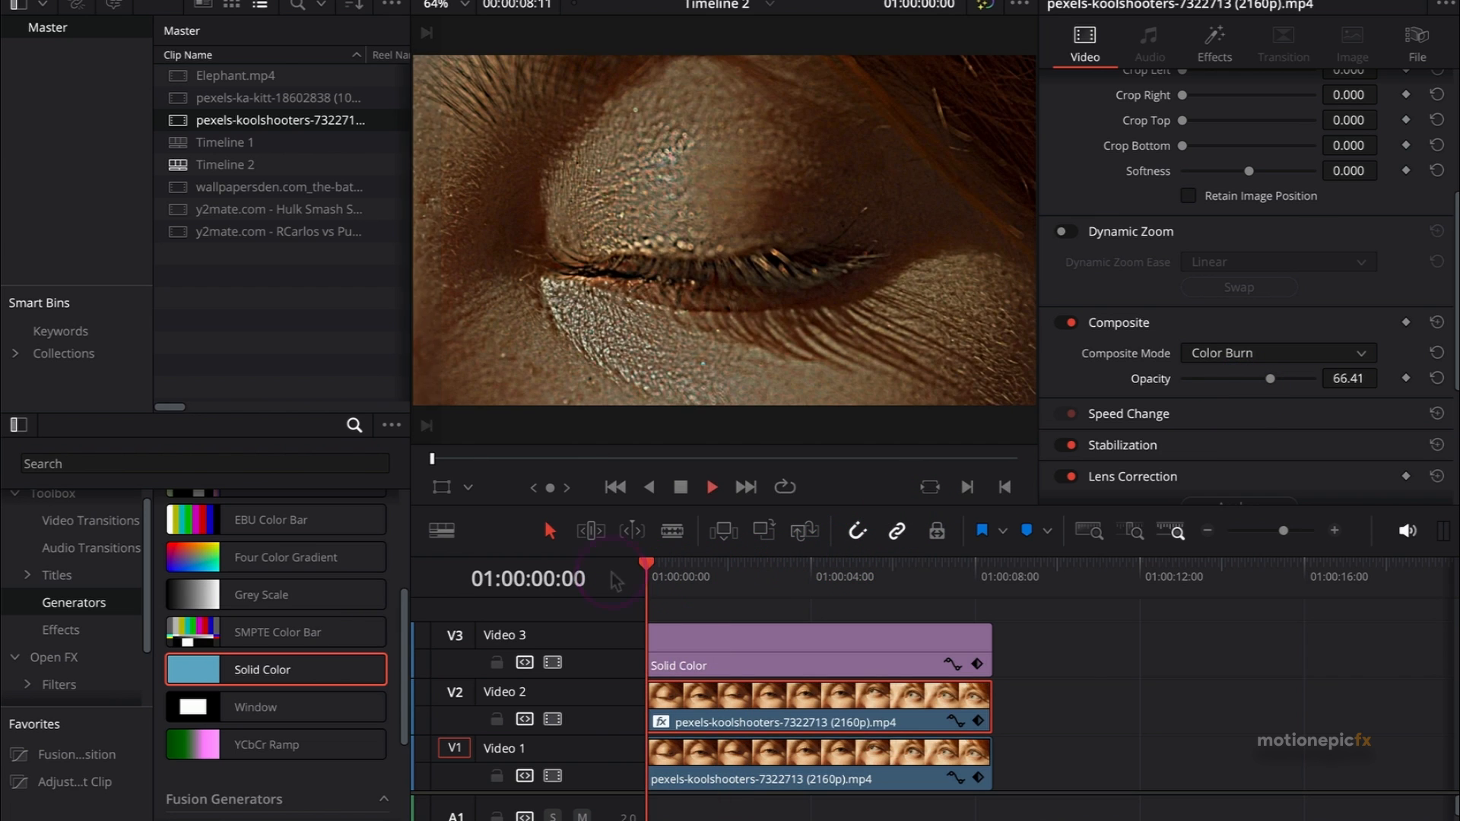